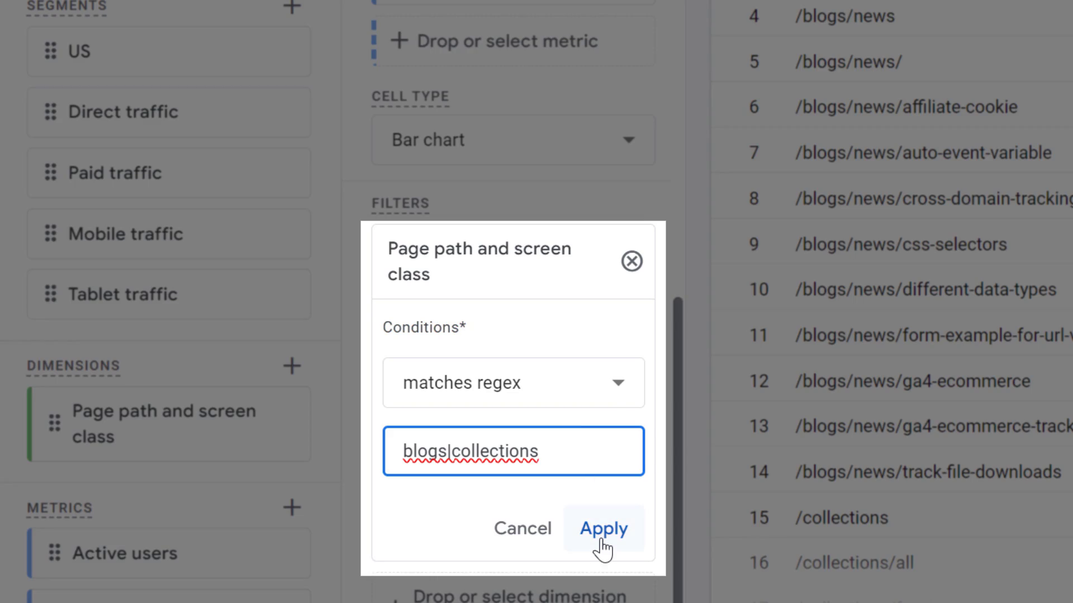
- Add a Page path and screen class filter with matches regex 'blogs|collections', unapplied
click(603, 528)
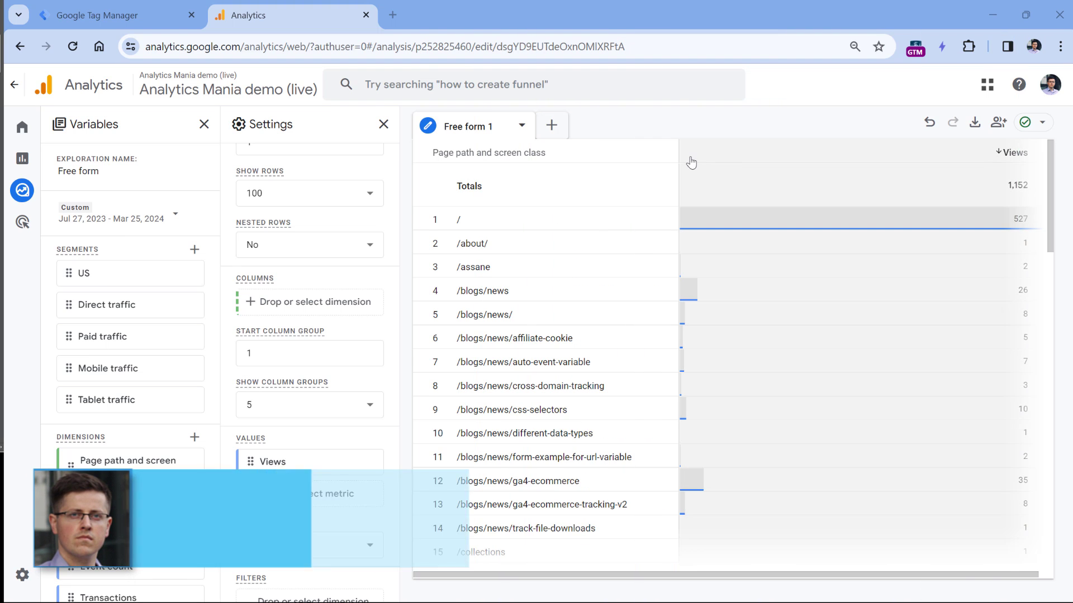
mouse_move(538, 405)
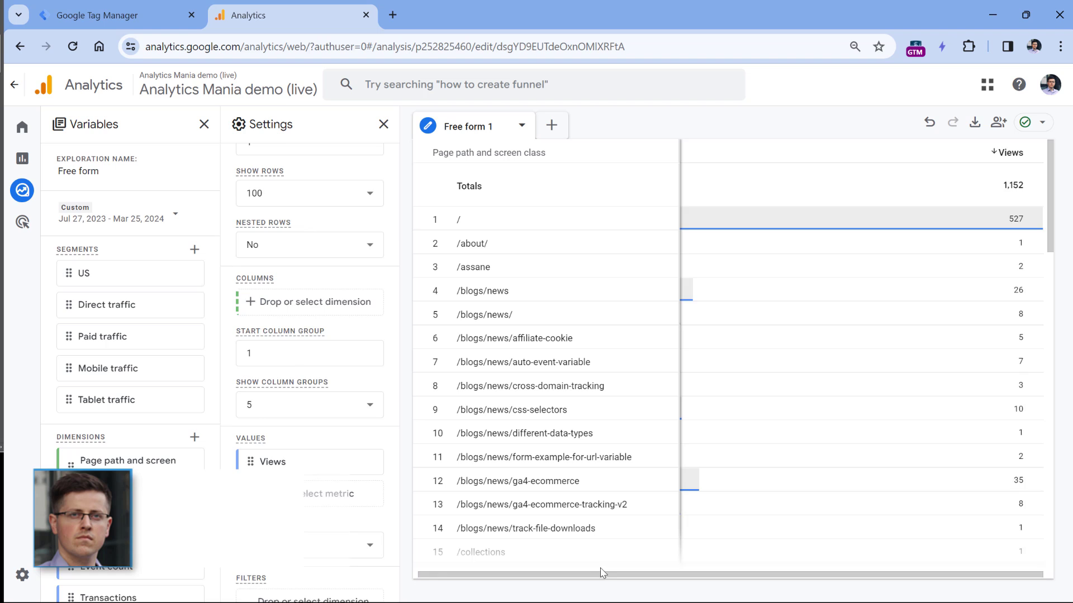
scroll(down, 3)
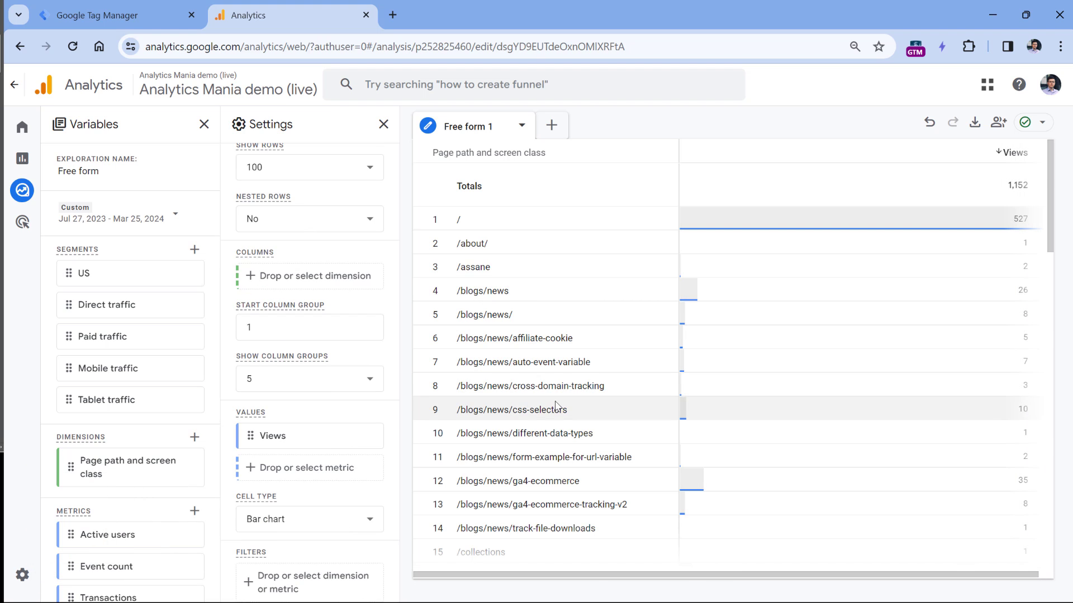
mouse_move(465, 386)
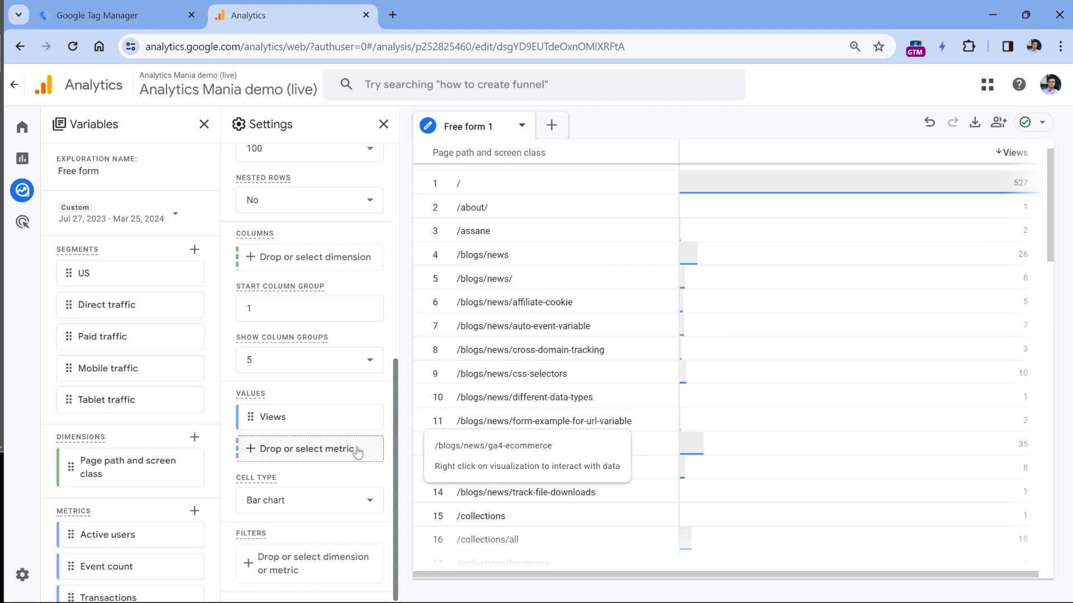
click(306, 449)
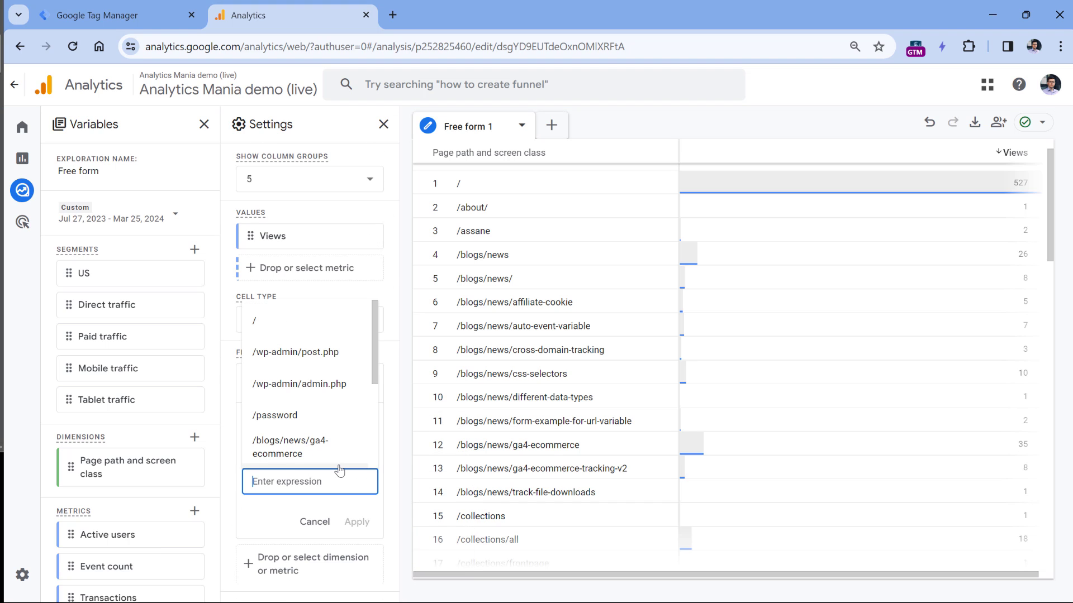
text(b)
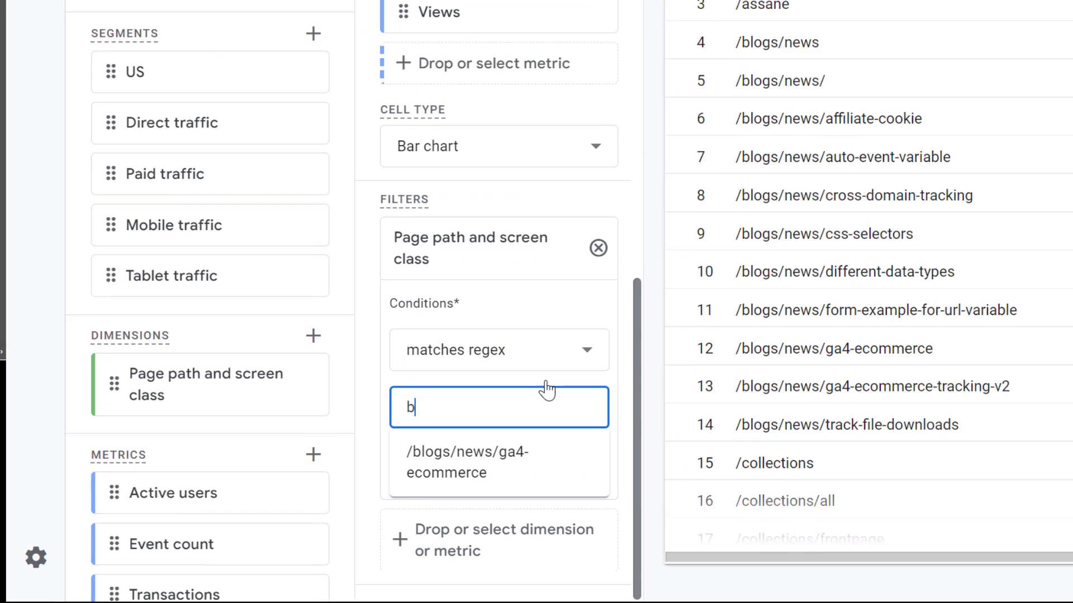
text(logs)
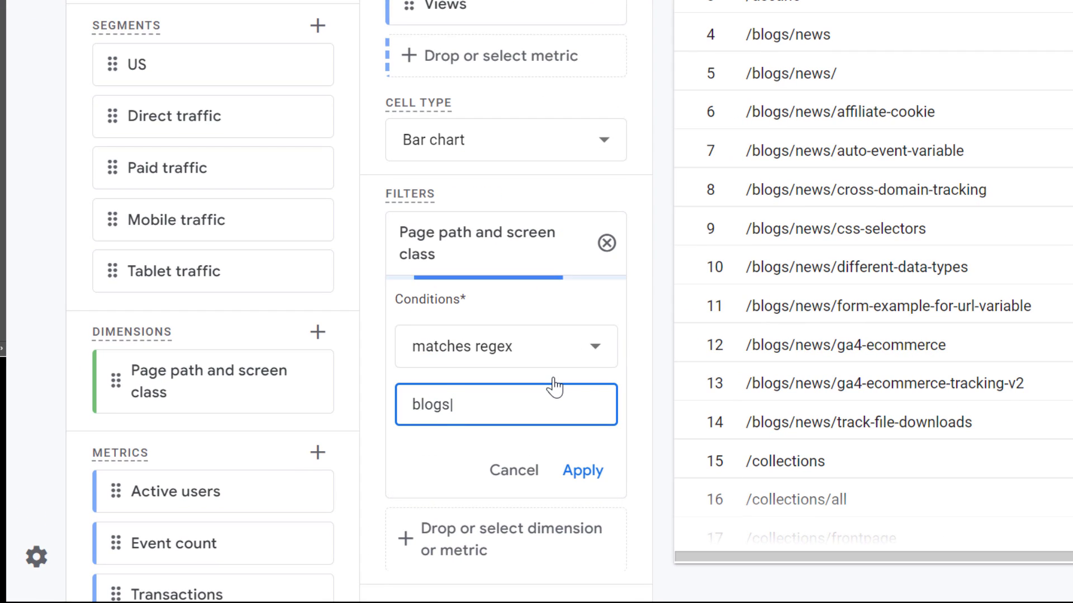
text(collections)
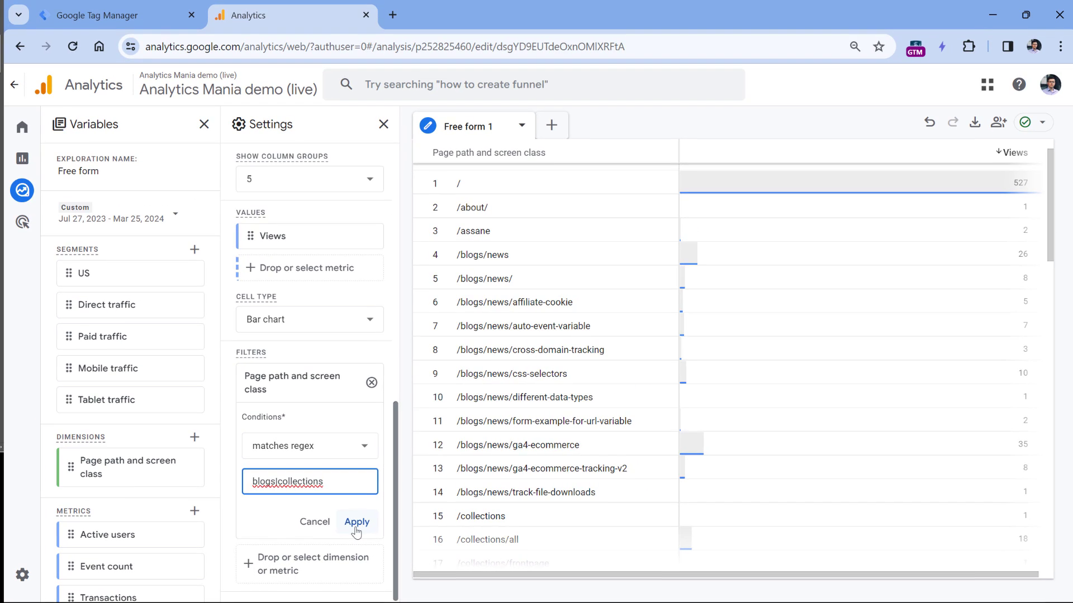
- Apply the blogs|collections filter, then reopen the filter chip to edit it
click(357, 522)
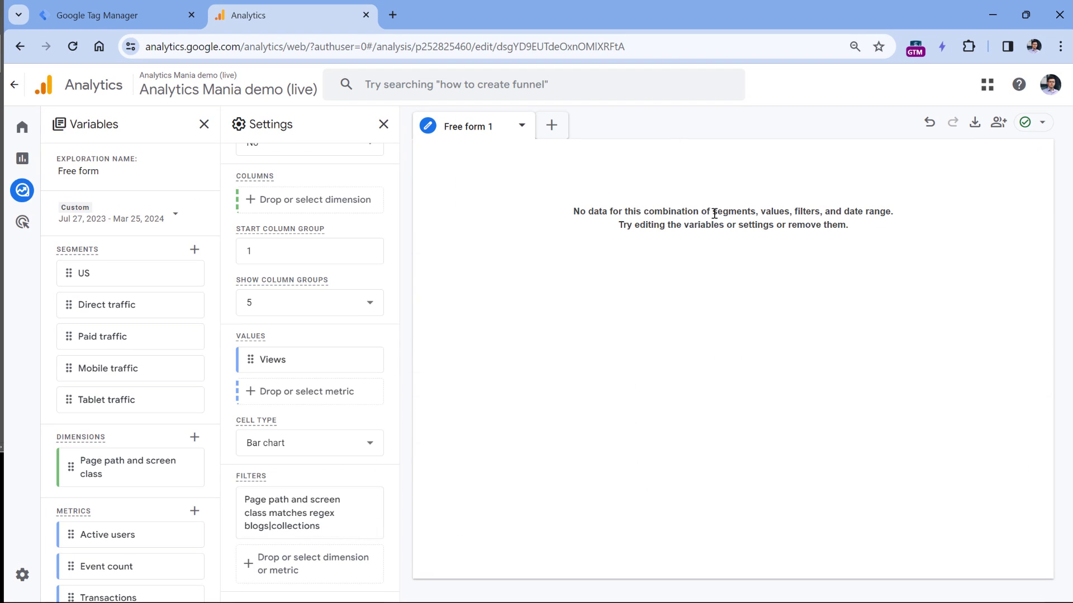
click(292, 512)
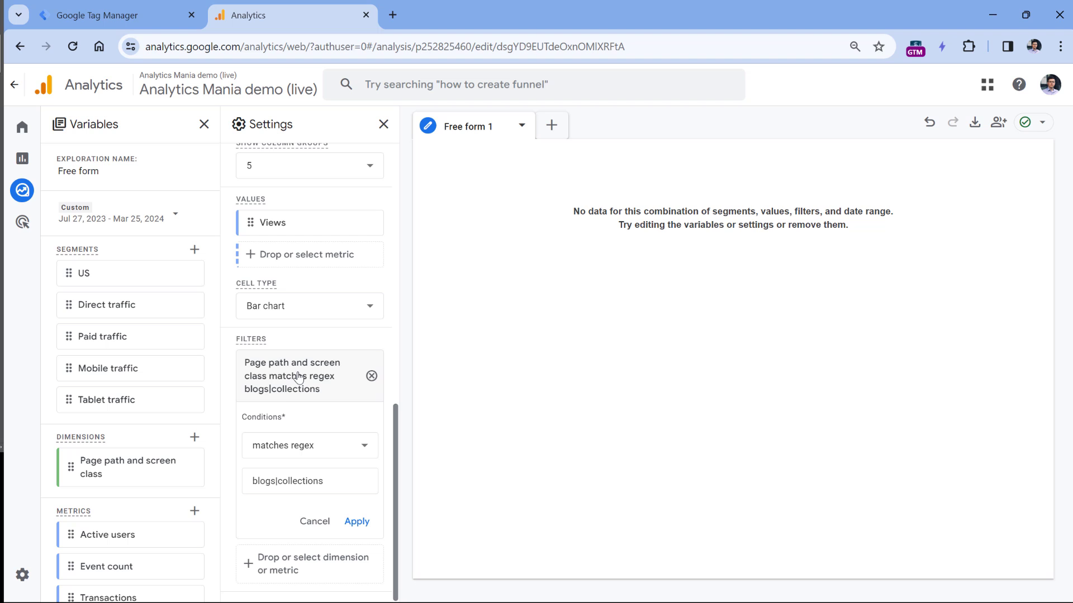
- Replace the expression with 'page_view|form_submission' and start editing the page_view part
triple_click(309, 481)
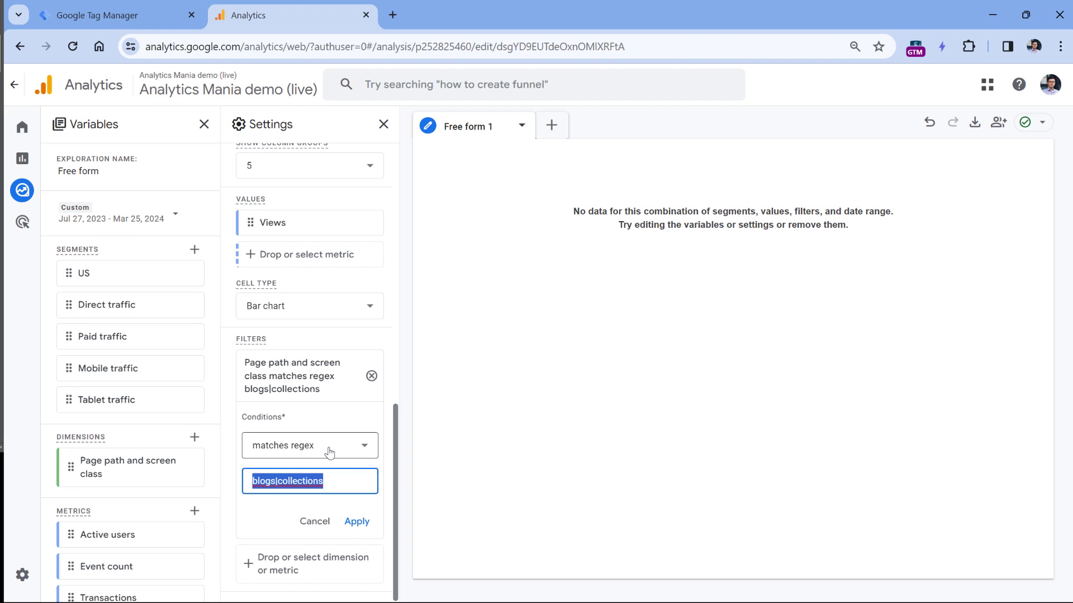
text(page_v)
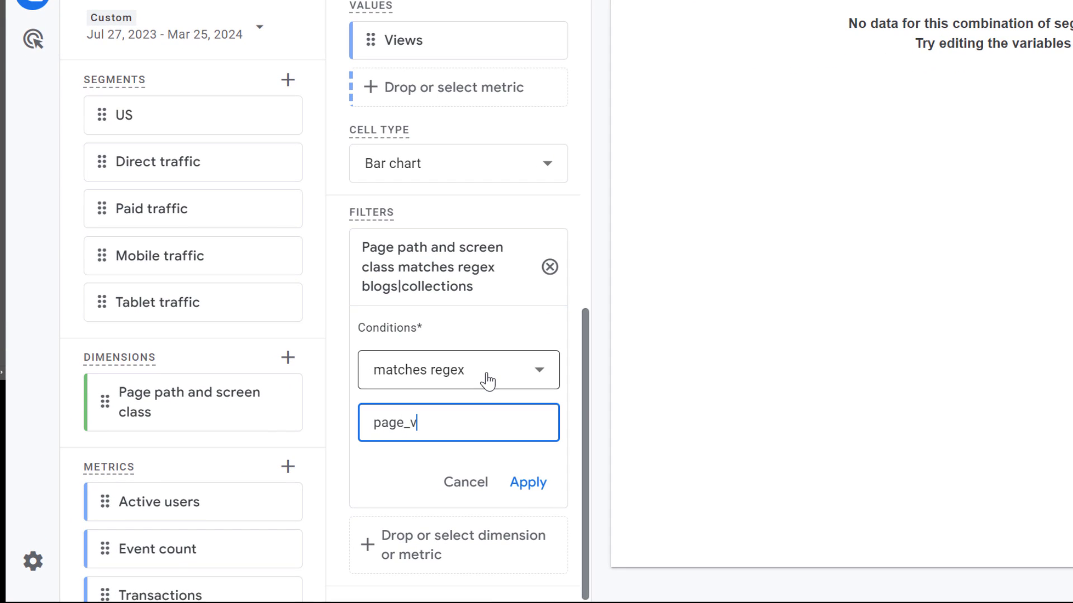
text(iew)
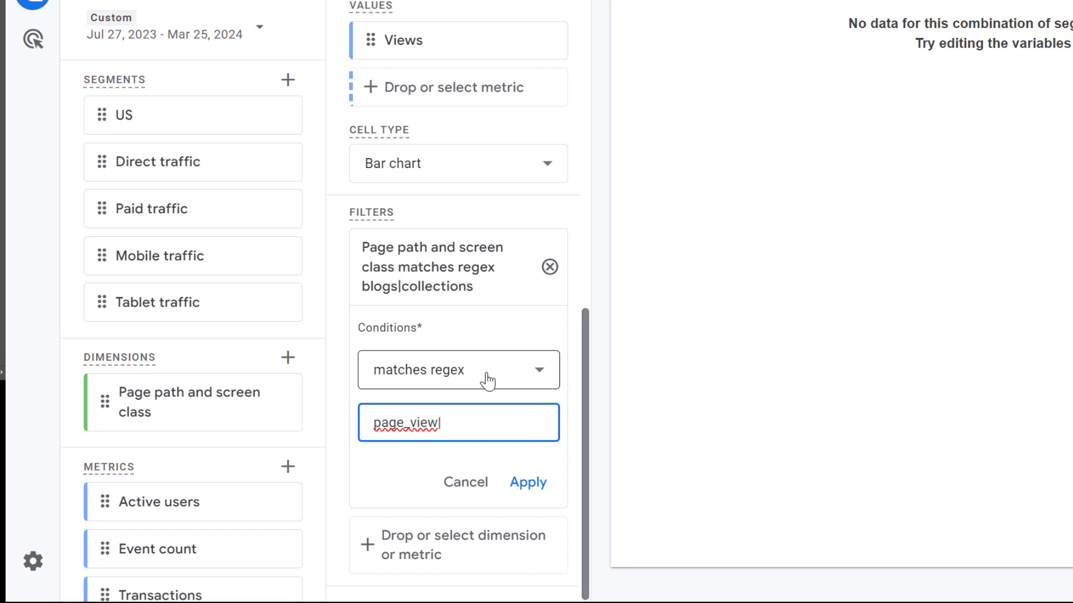
text(|form_submission)
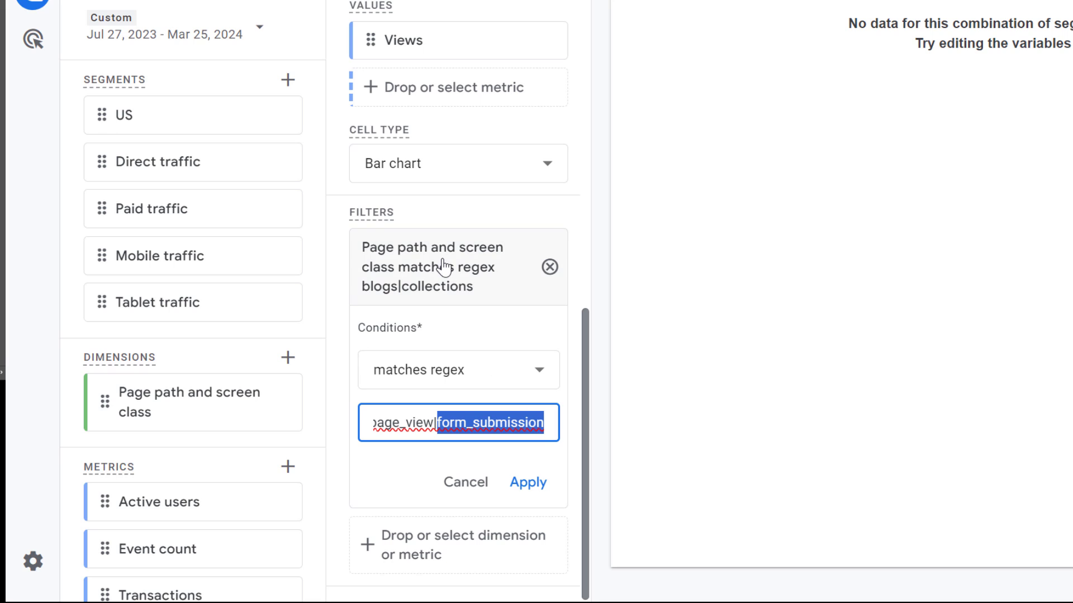
mouse_move(452, 277)
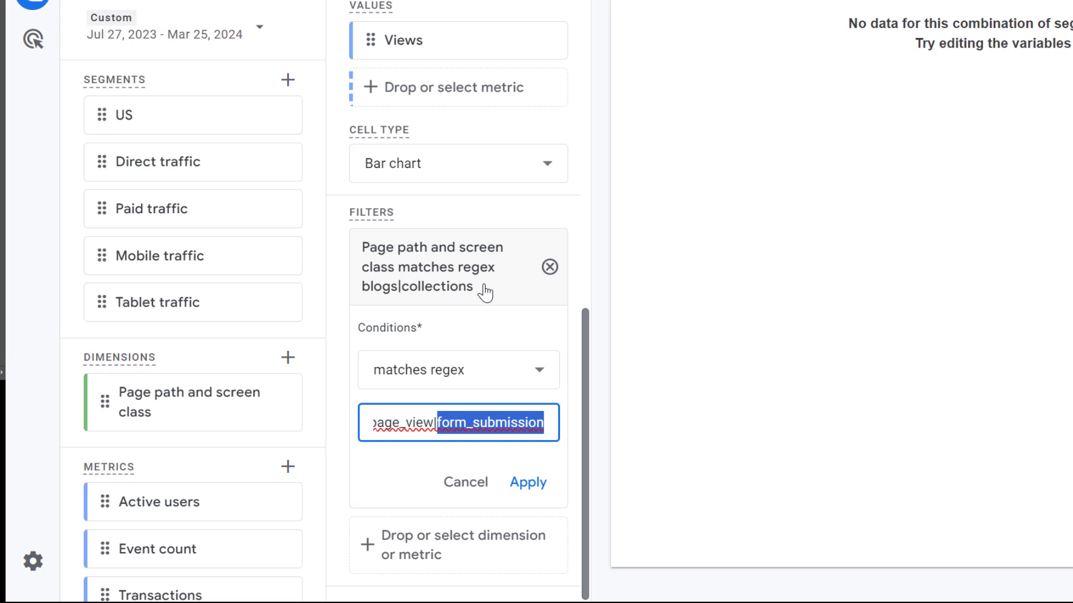
click(421, 423)
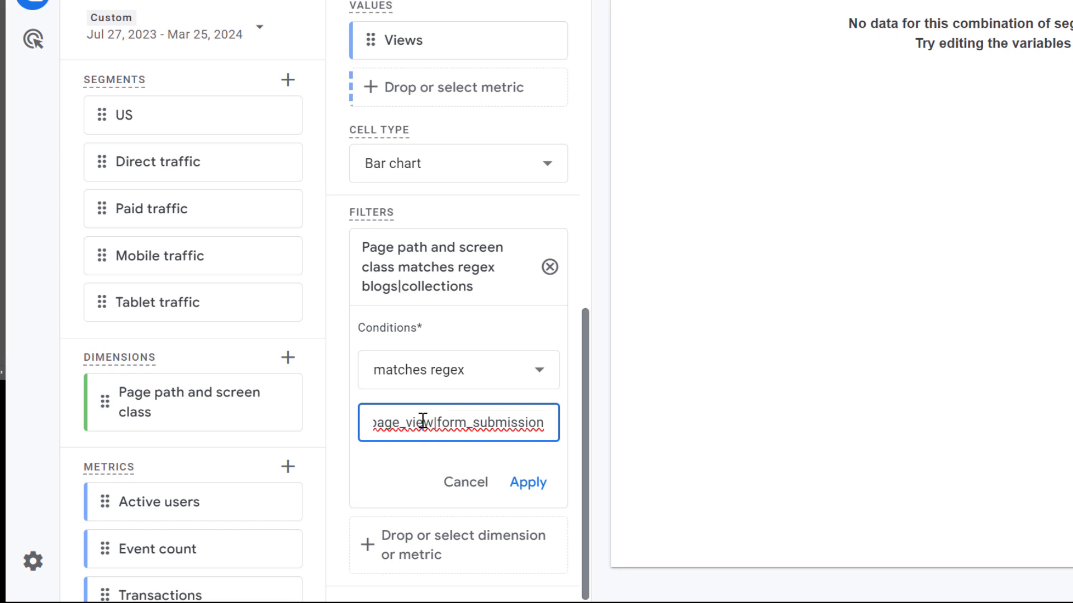
double_click(399, 422)
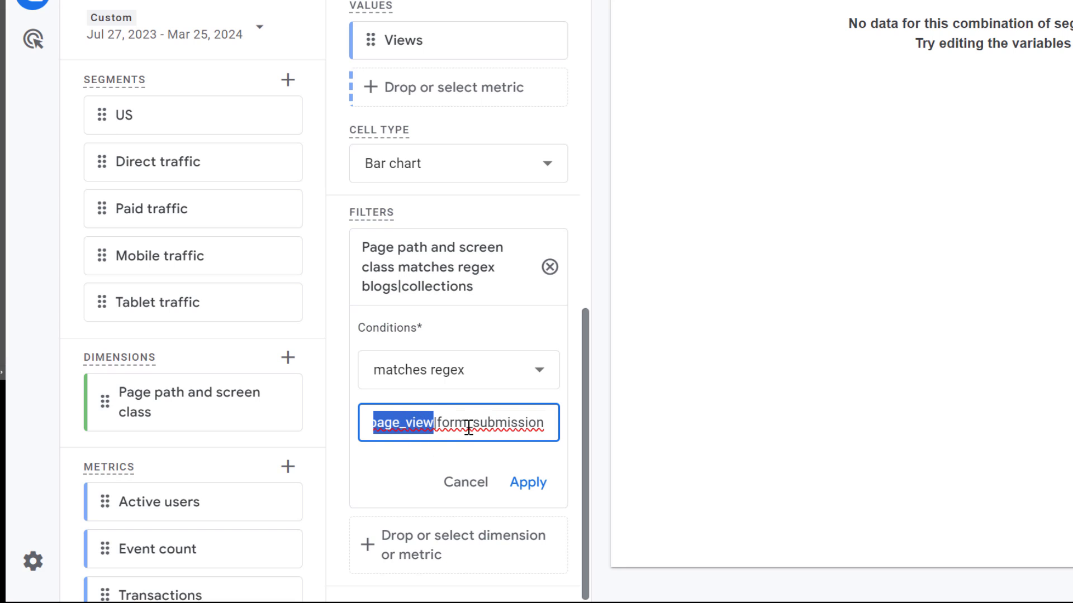
text(_)
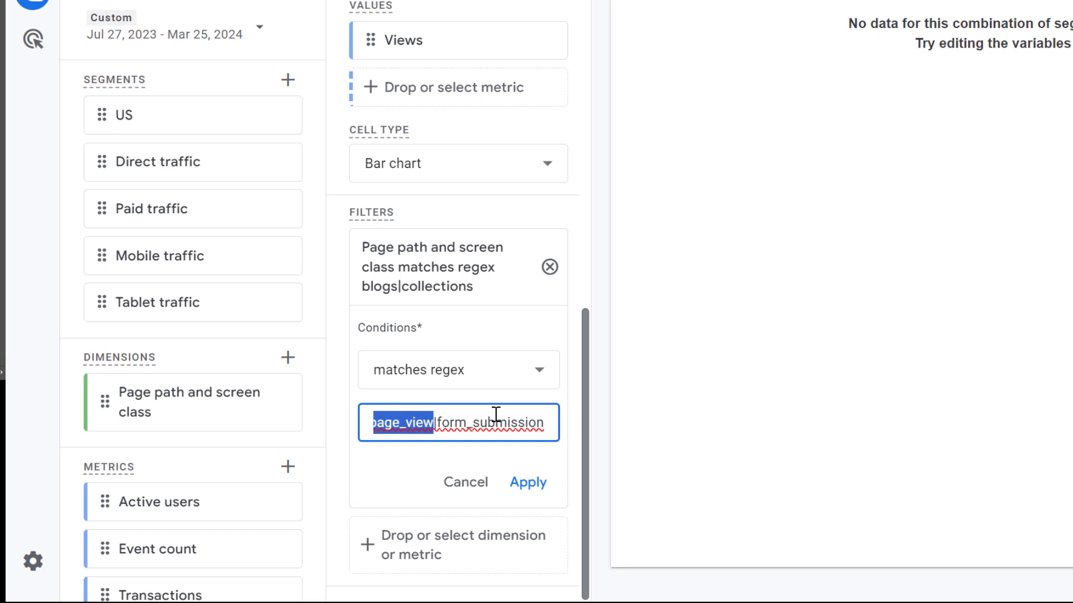
mouse_move(488, 416)
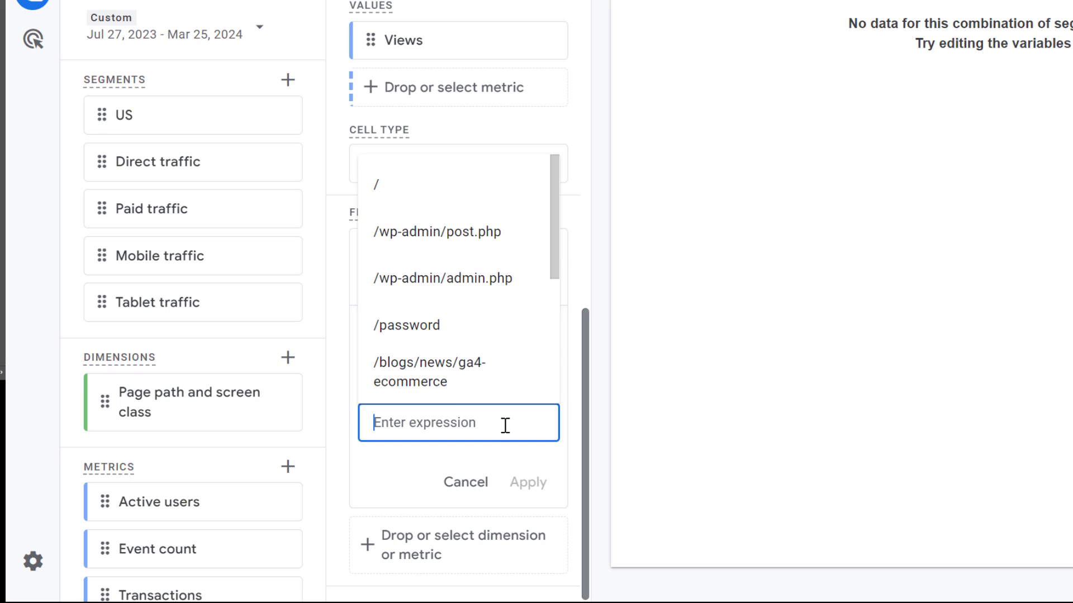
- Type 'blogs' to restore the expression to blogs|collections
text(blogs|collections)
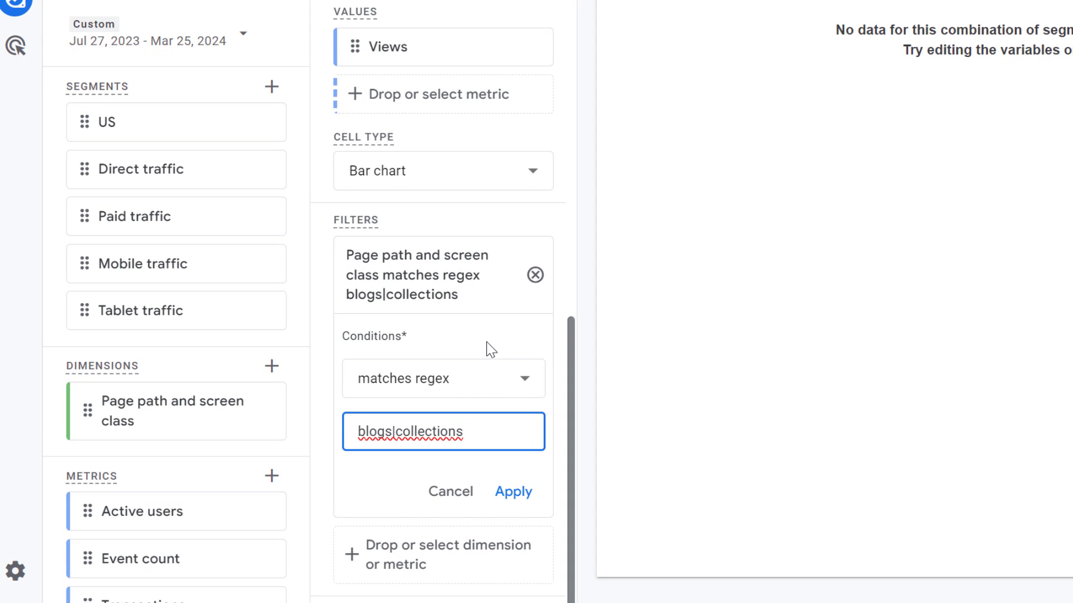
mouse_move(875, 427)
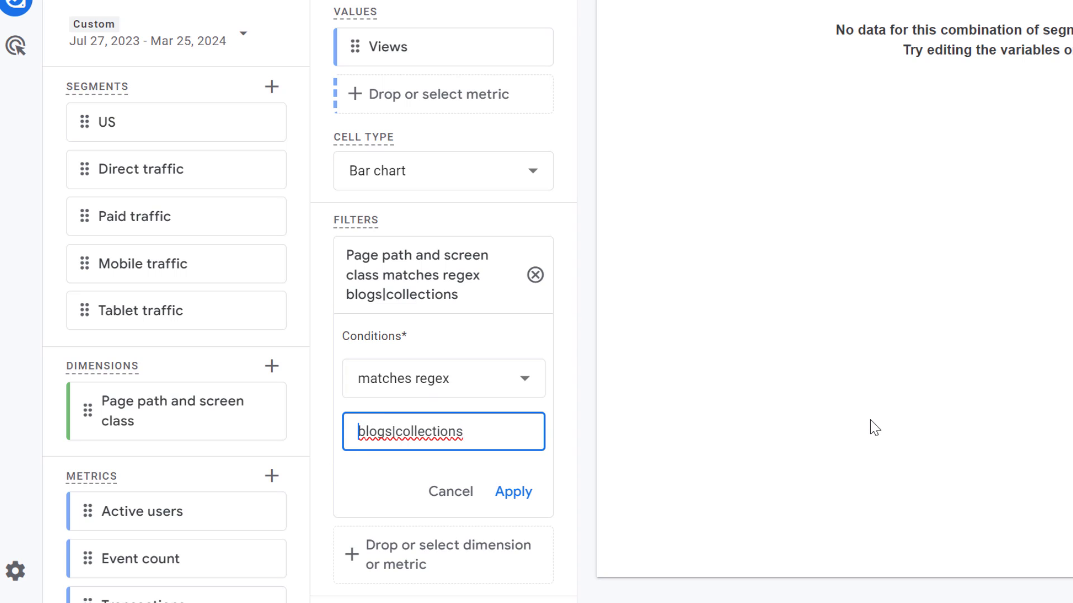
- Wrap each word in wildcards so the expression reads .*blogs.*|.*collections.*
text(.*)
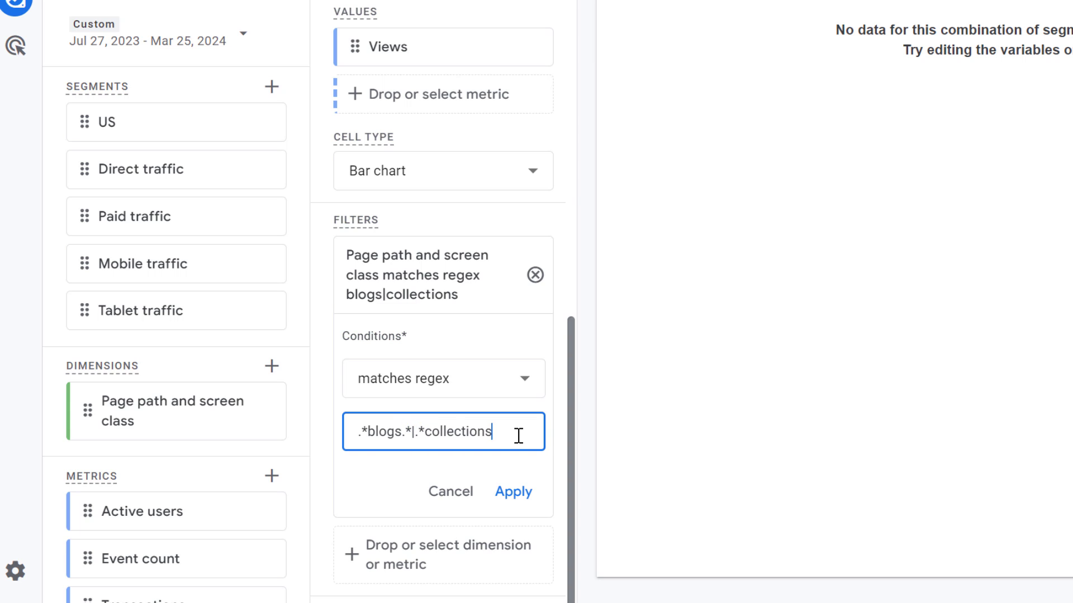
text(.*)
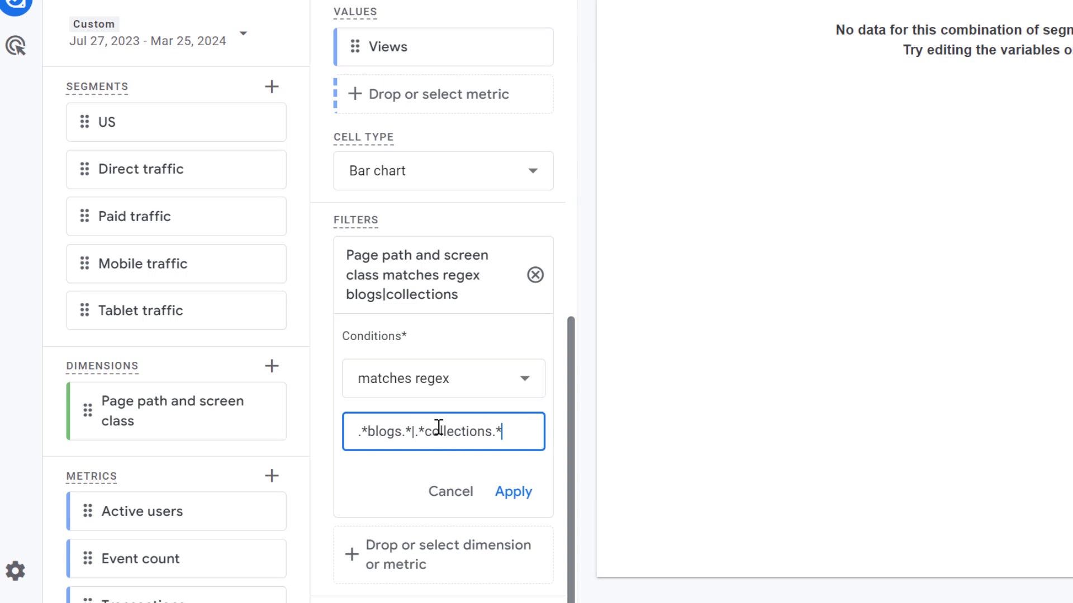
double_click(416, 432)
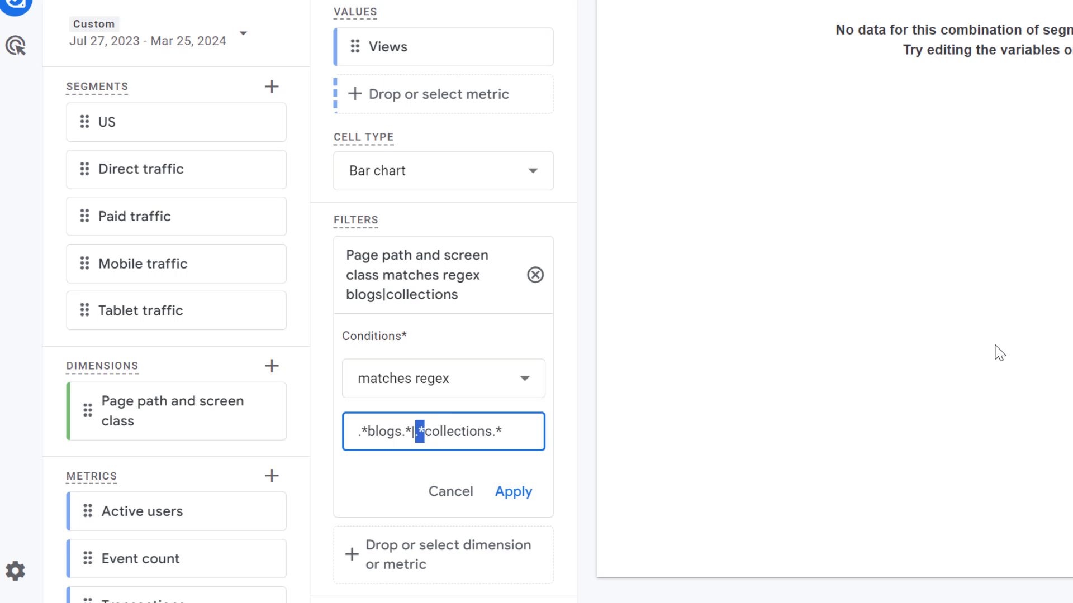
double_click(472, 432)
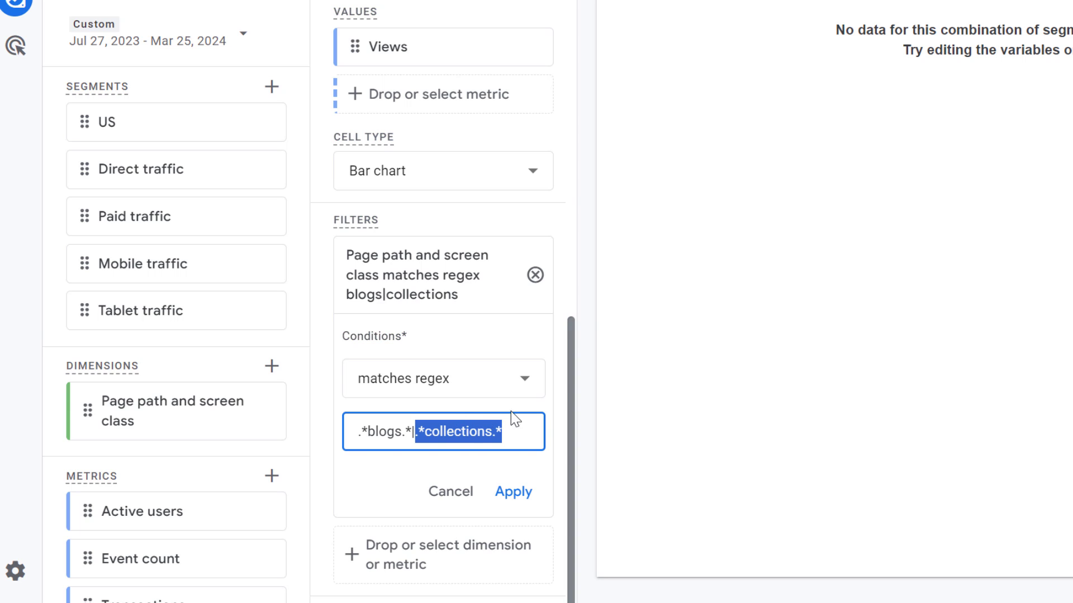
mouse_move(388, 441)
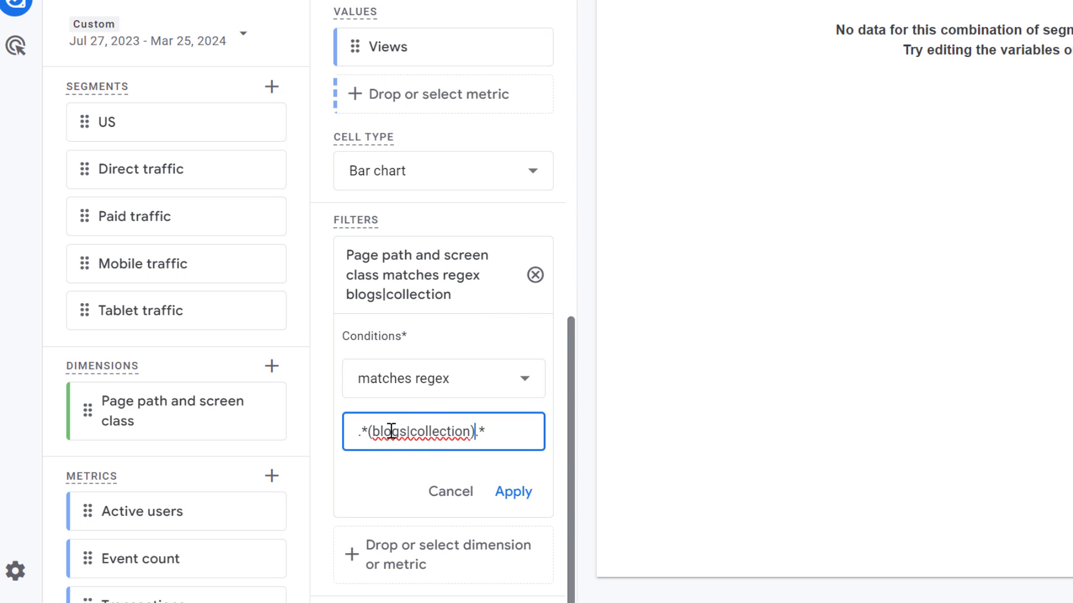
- Rewrite the expression as .*(blogs|collection).* with one pair of wildcards
double_click(442, 431)
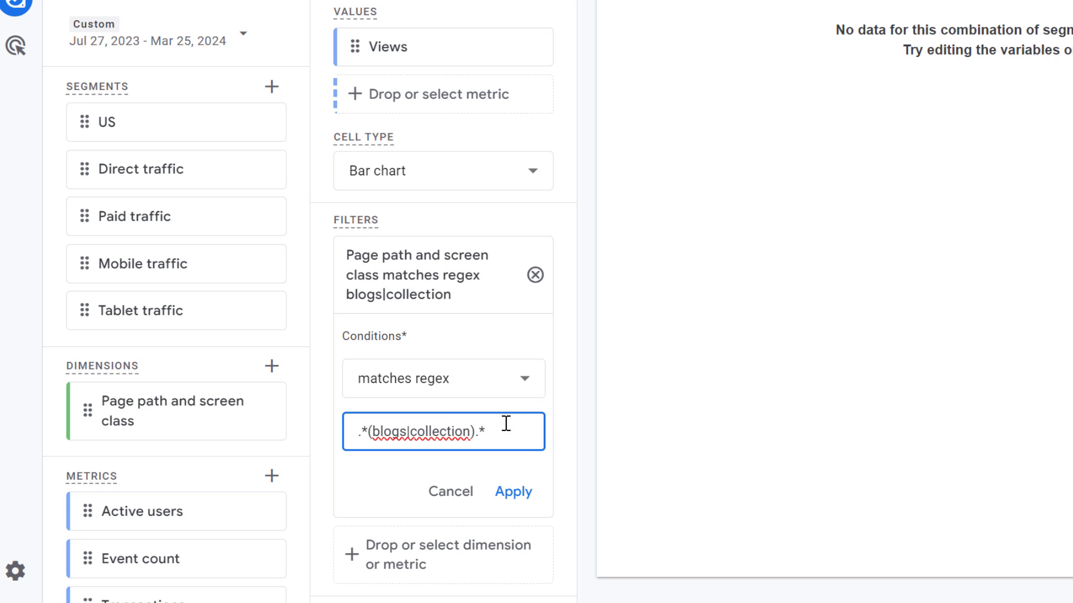
mouse_move(503, 451)
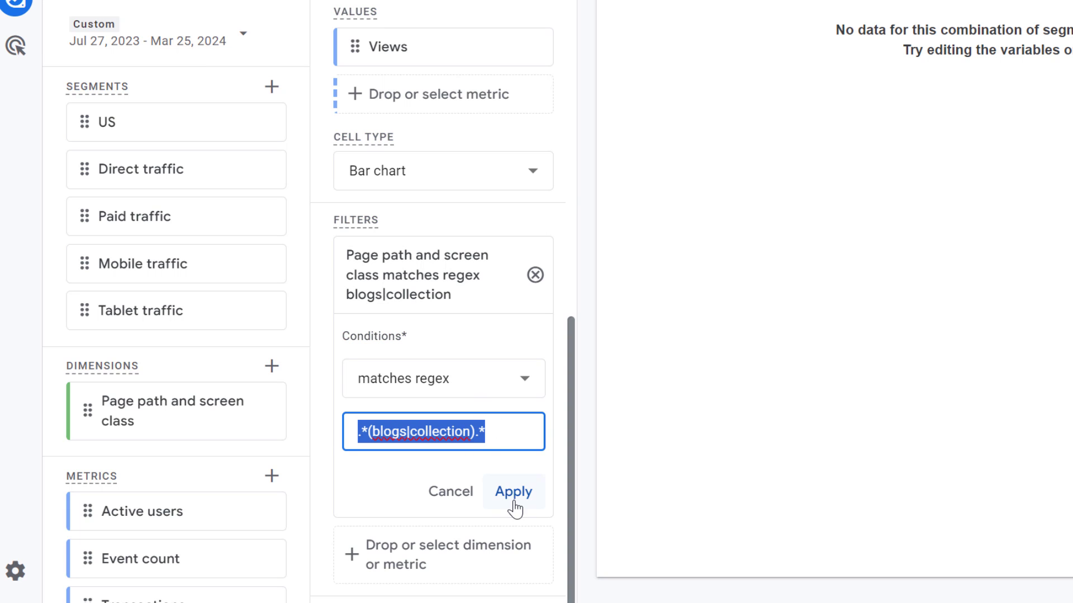
- Apply the .*(blogs|collection).* filter, leaving 16 page paths totalling 128 views
click(513, 491)
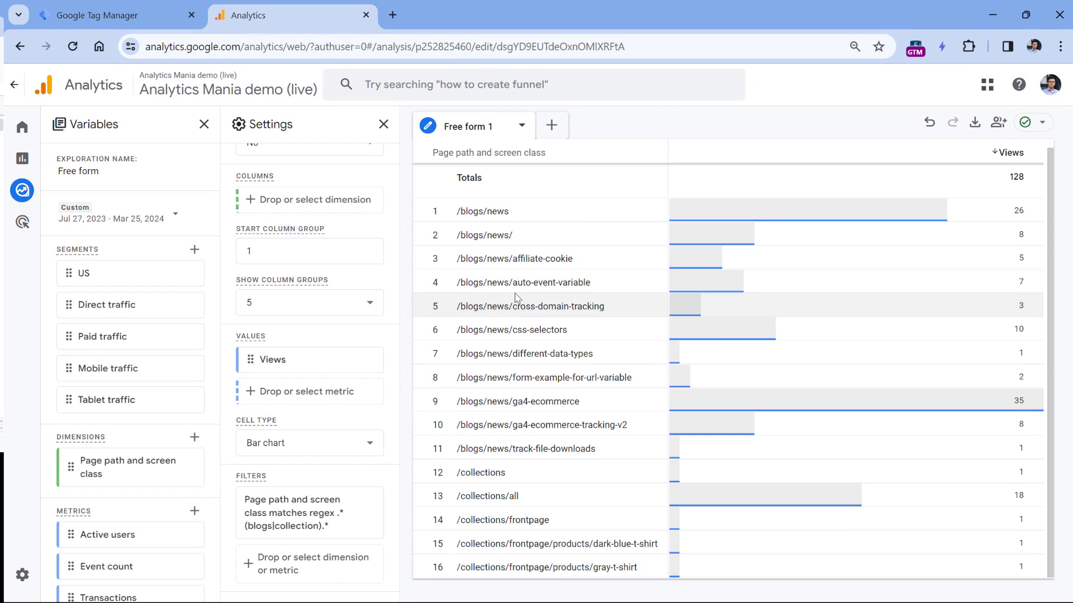
mouse_move(500, 309)
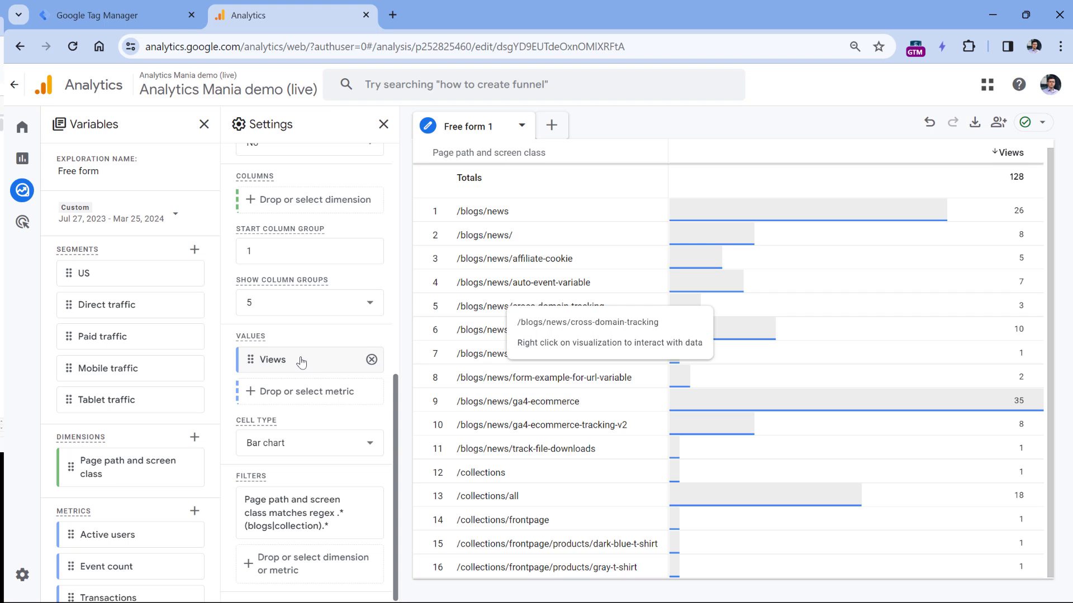
mouse_move(269, 311)
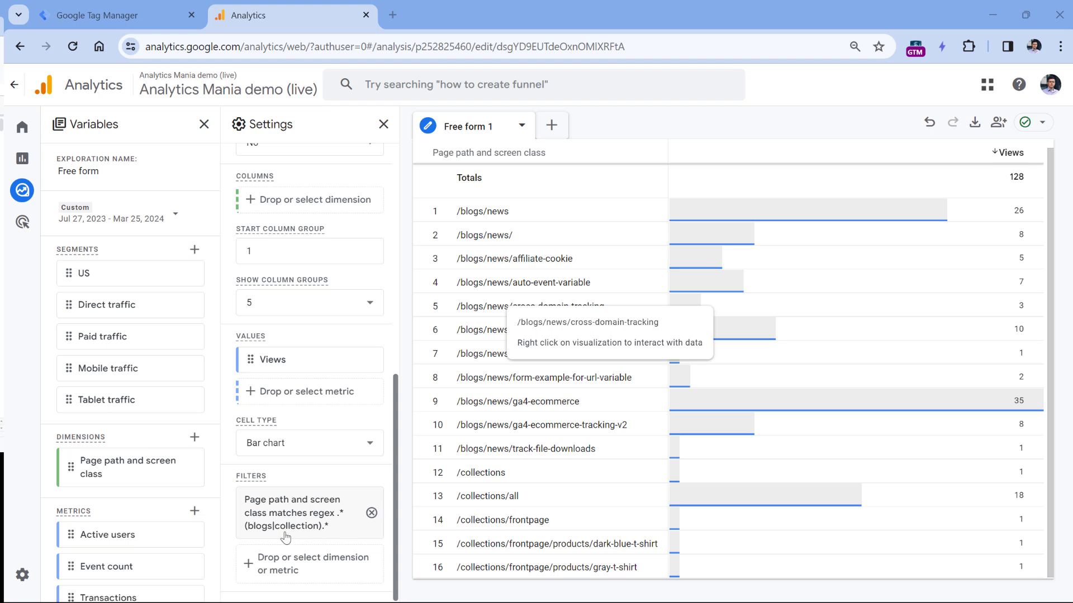
mouse_move(318, 518)
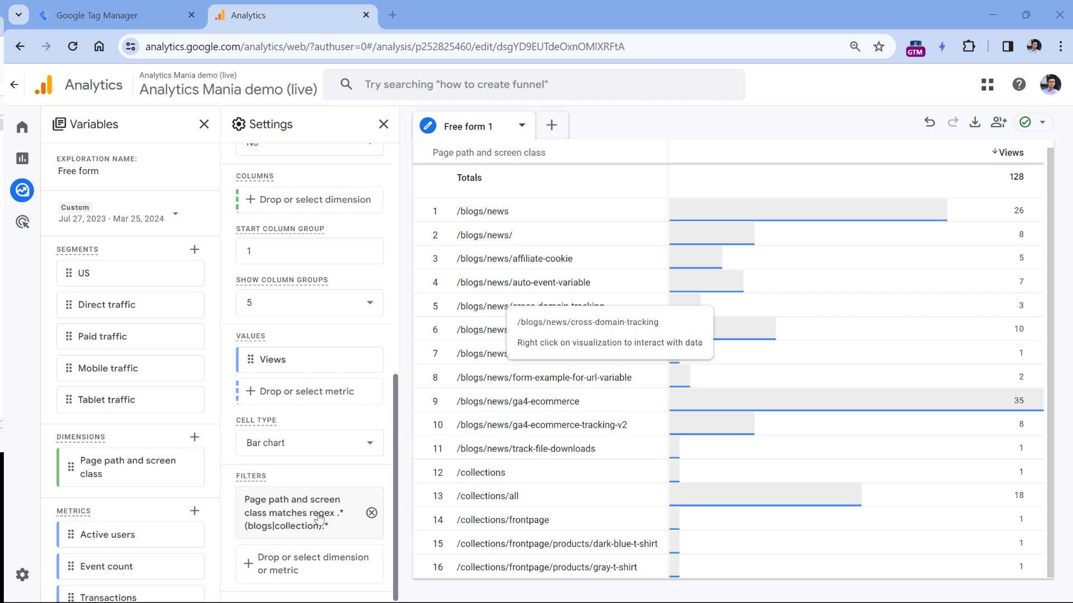
mouse_move(304, 542)
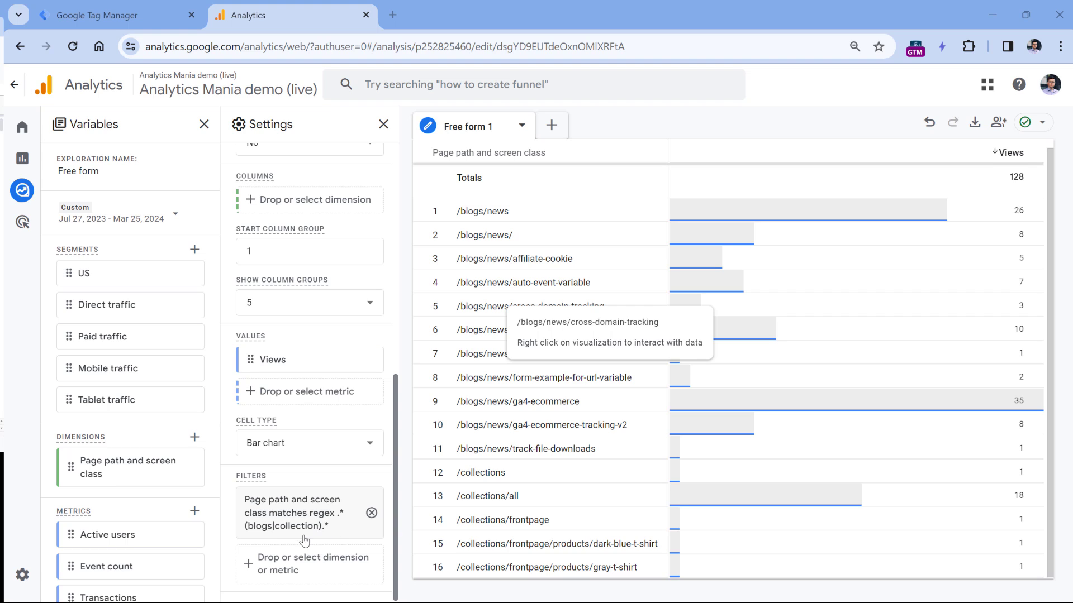
mouse_move(259, 537)
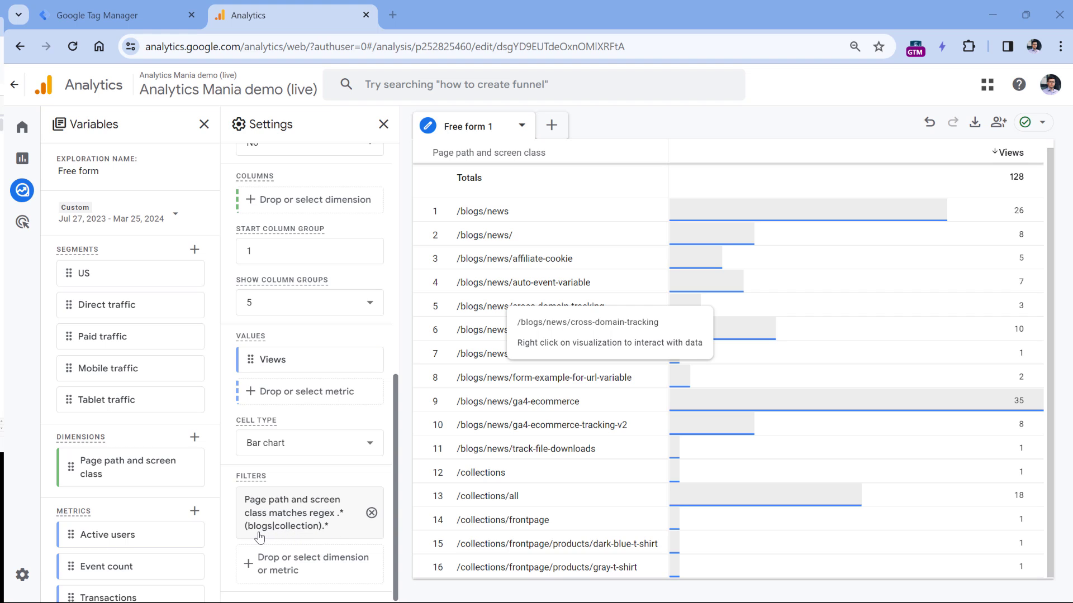
mouse_move(308, 535)
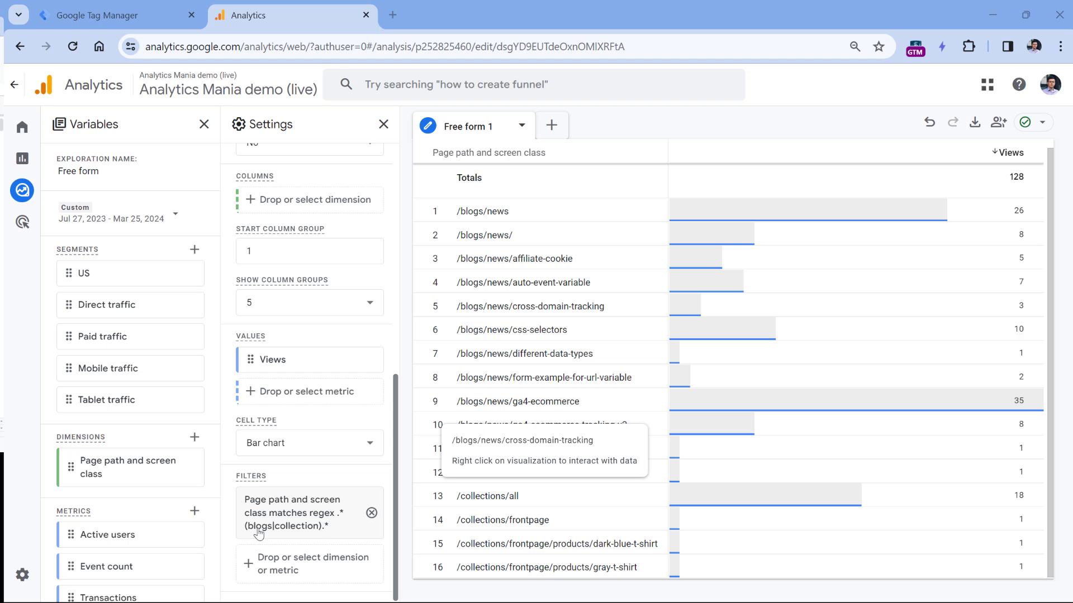
mouse_move(259, 536)
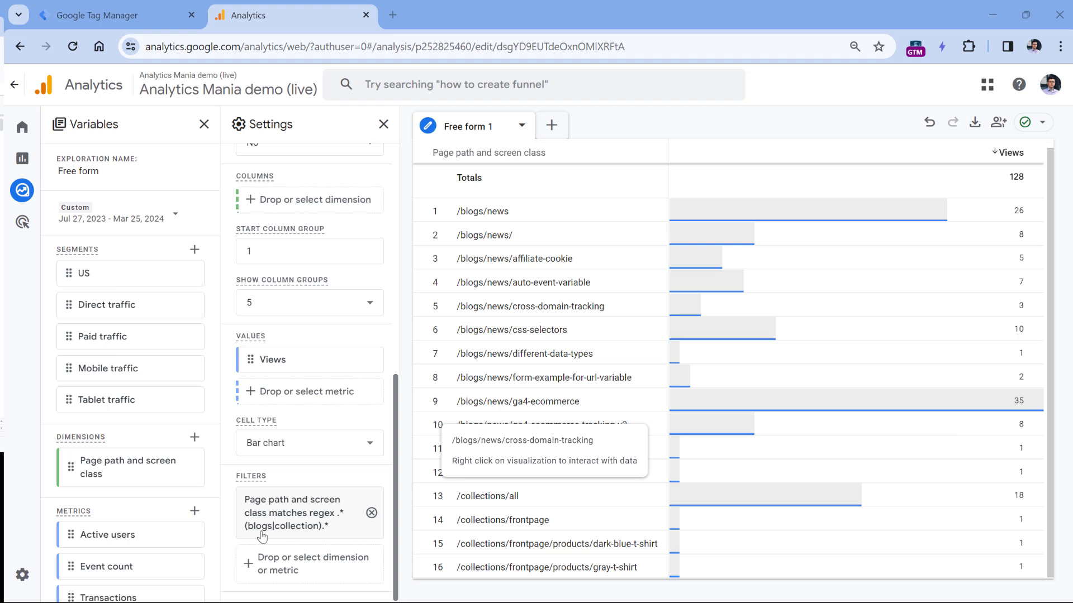
mouse_move(292, 534)
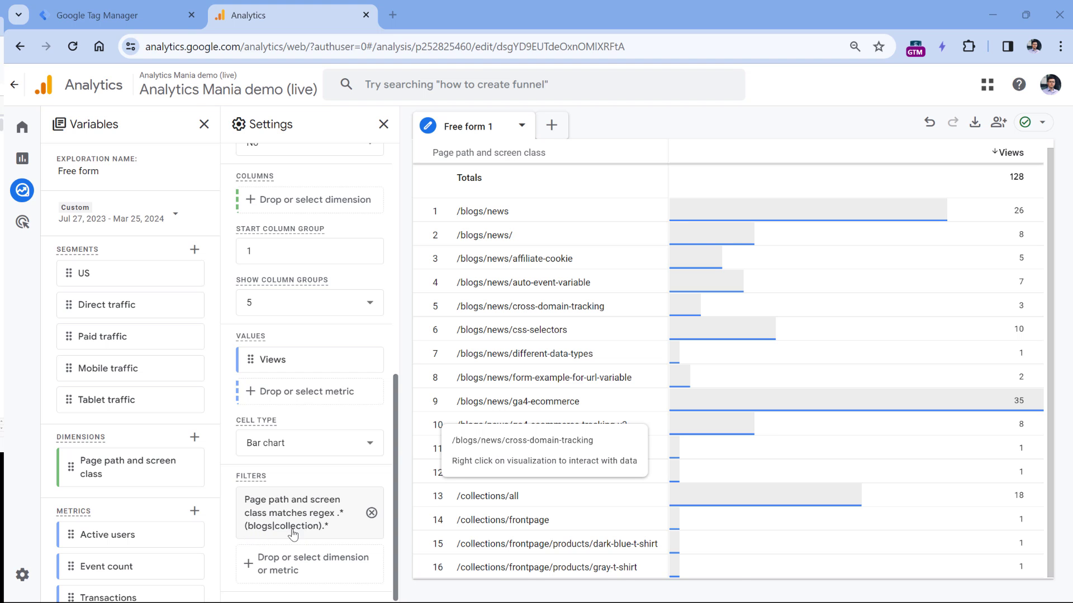